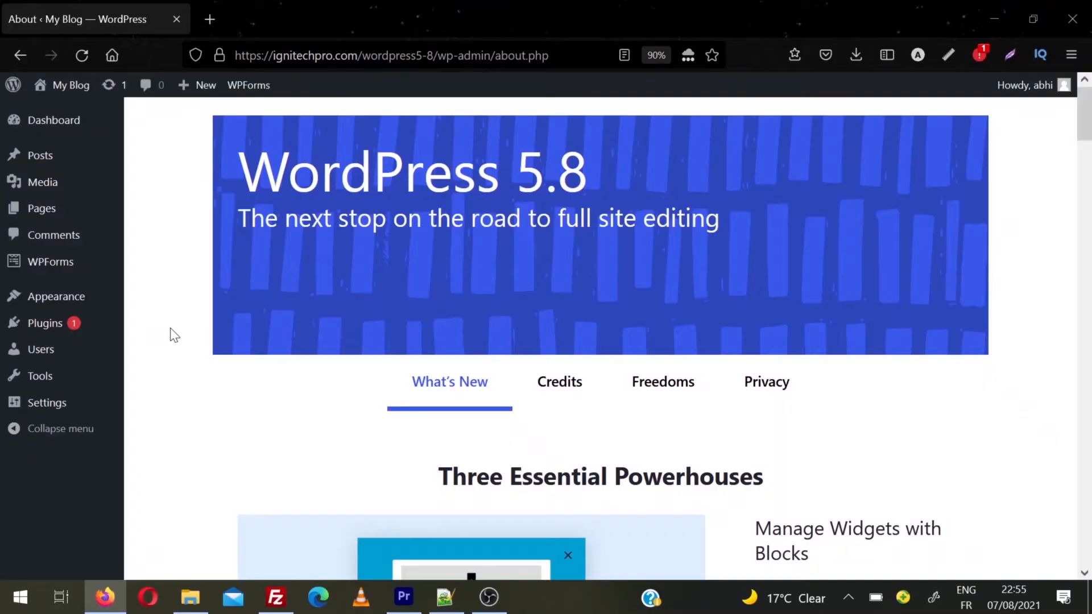
pyautogui.moveTo(45, 322)
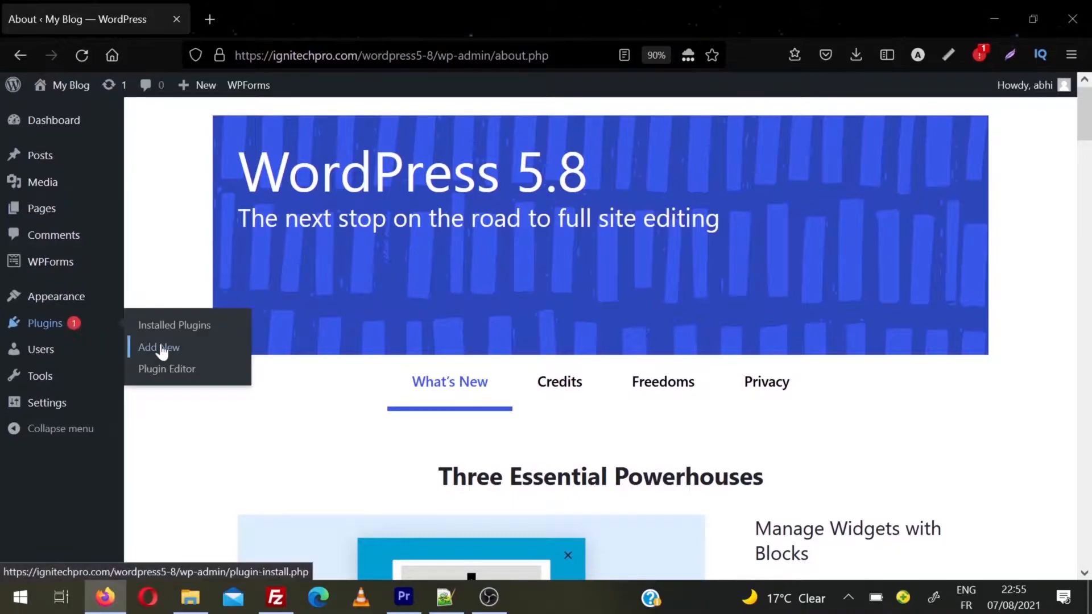
# Search the plugin directory for 'downgrade wordpress' and install WP Downgrade | Specific Core Version.
pyautogui.click(158, 348)
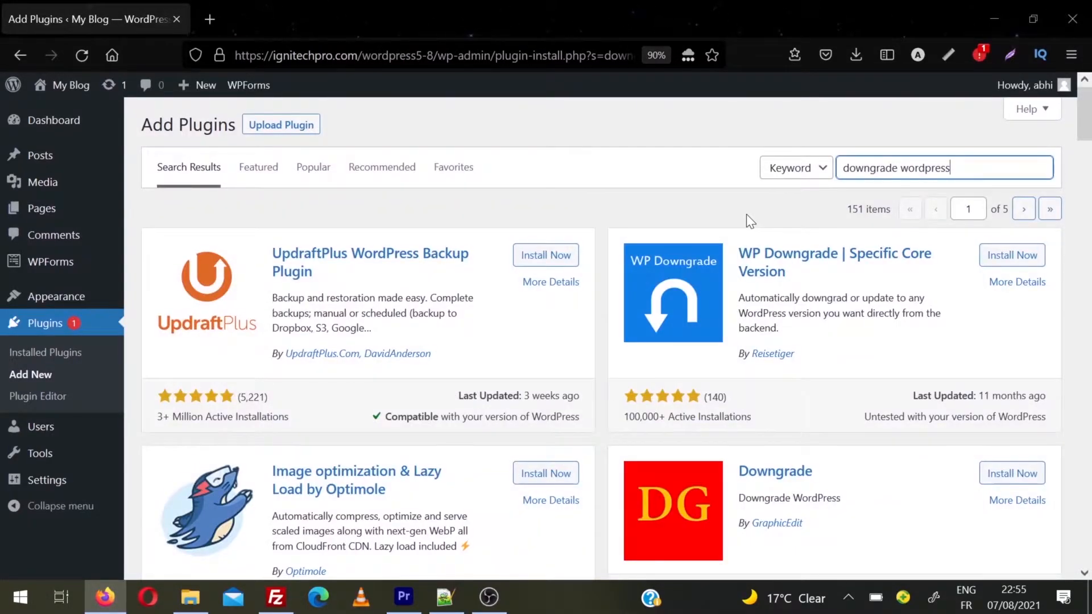
pyautogui.moveTo(1012, 255)
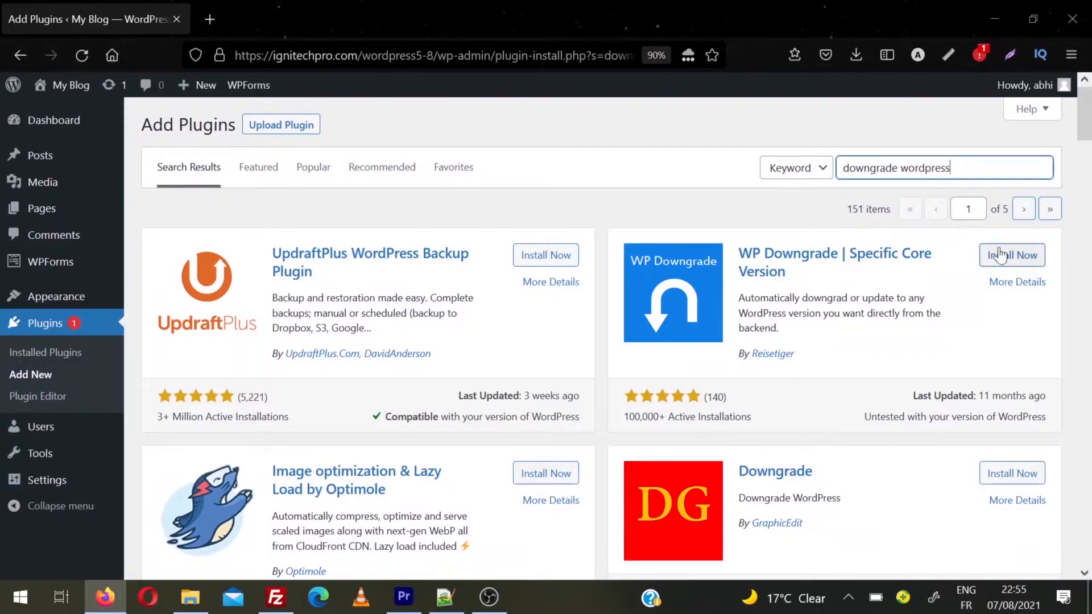
pyautogui.click(1012, 255)
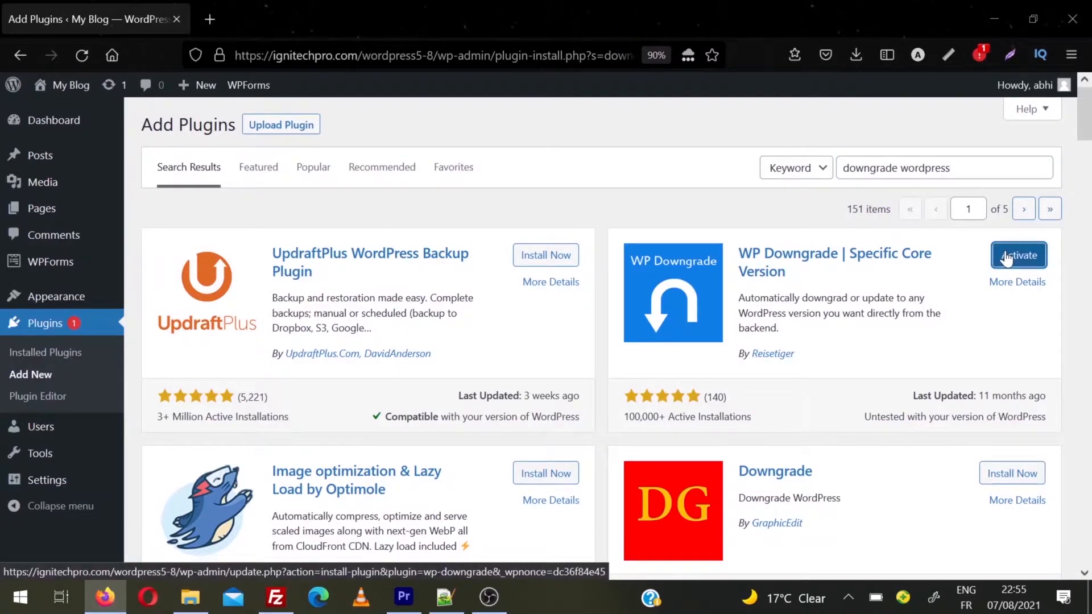
# Activate WP Downgrade and reach its options page with 5.7.2 as the target version.
pyautogui.click(1017, 254)
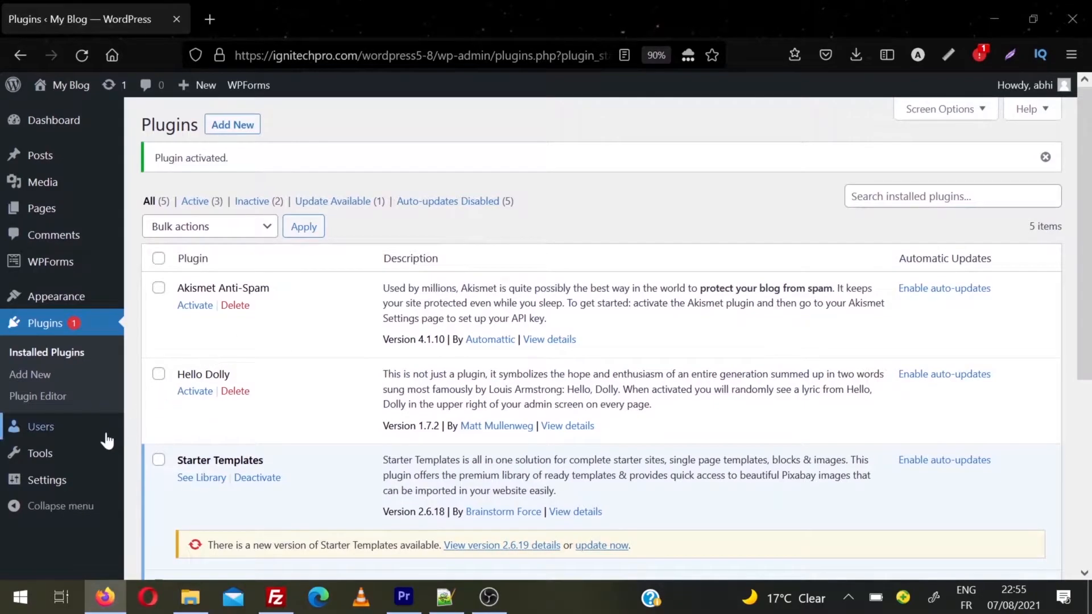
pyautogui.moveTo(47, 480)
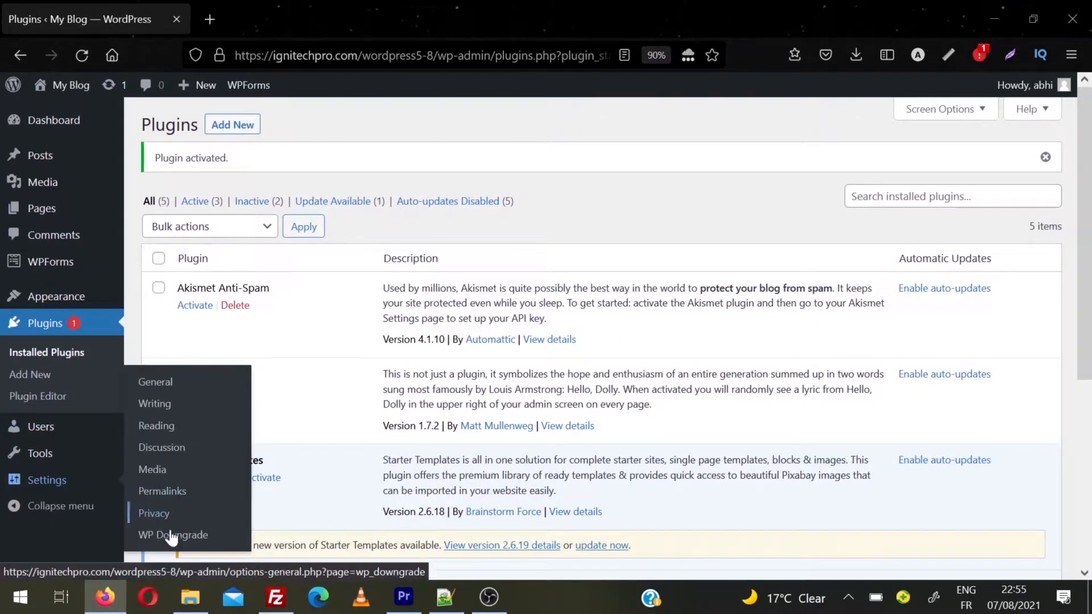
pyautogui.click(173, 535)
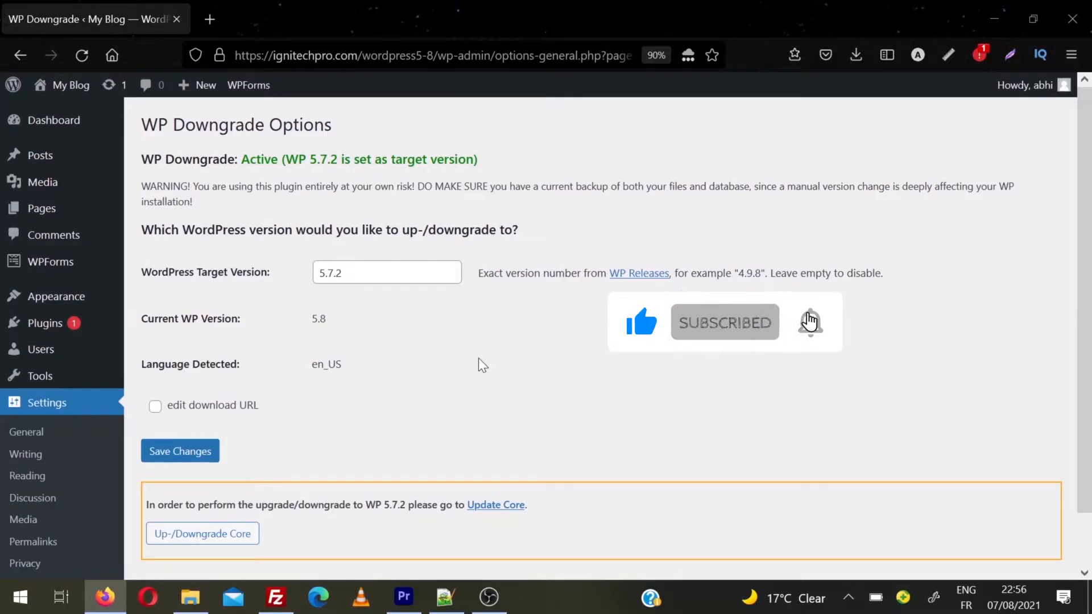
pyautogui.moveTo(638, 273)
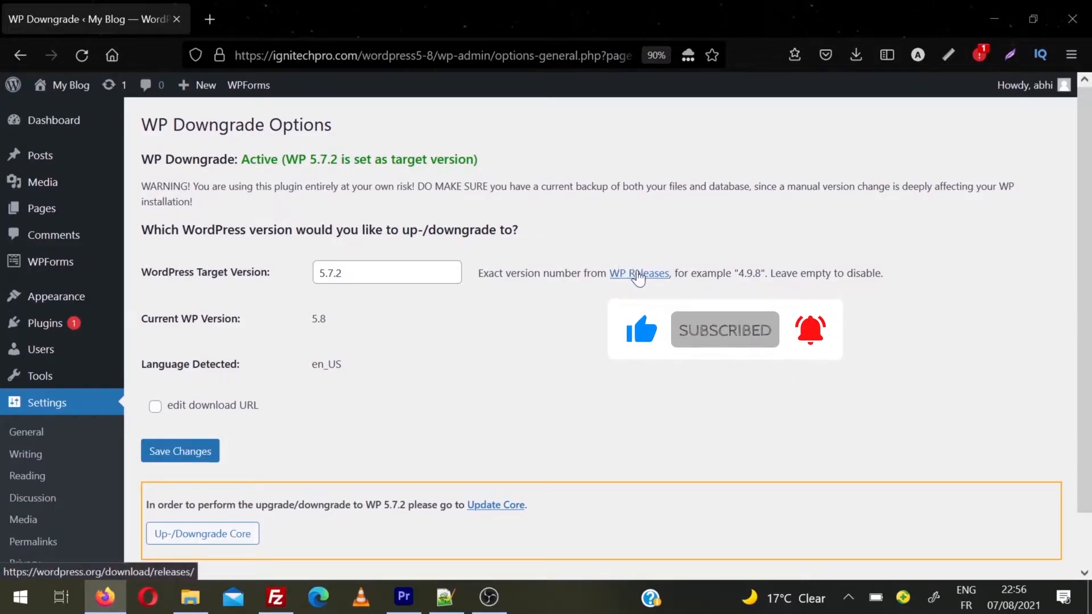
# Check the WordPress.org releases archive for version numbers, then return to the WP Downgrade options.
pyautogui.click(638, 273)
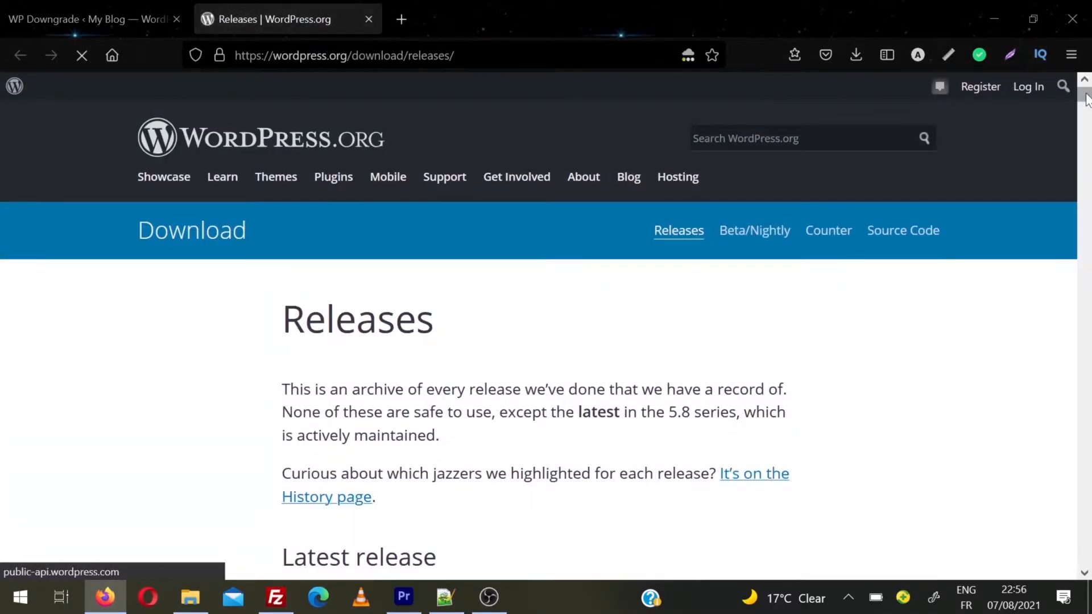
pyautogui.scroll(-3)
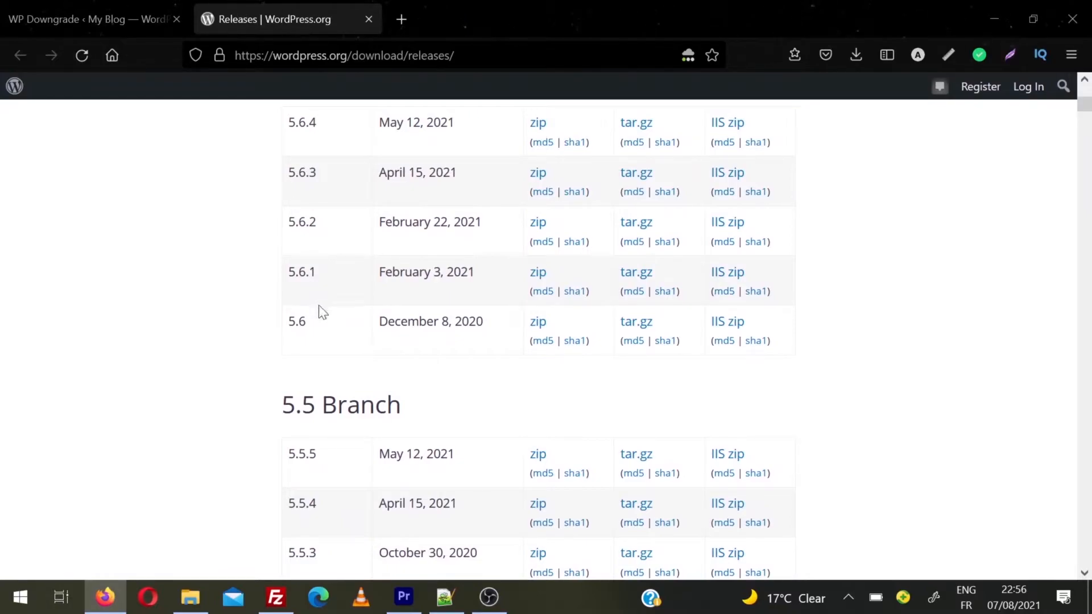
pyautogui.doubleClick(296, 321)
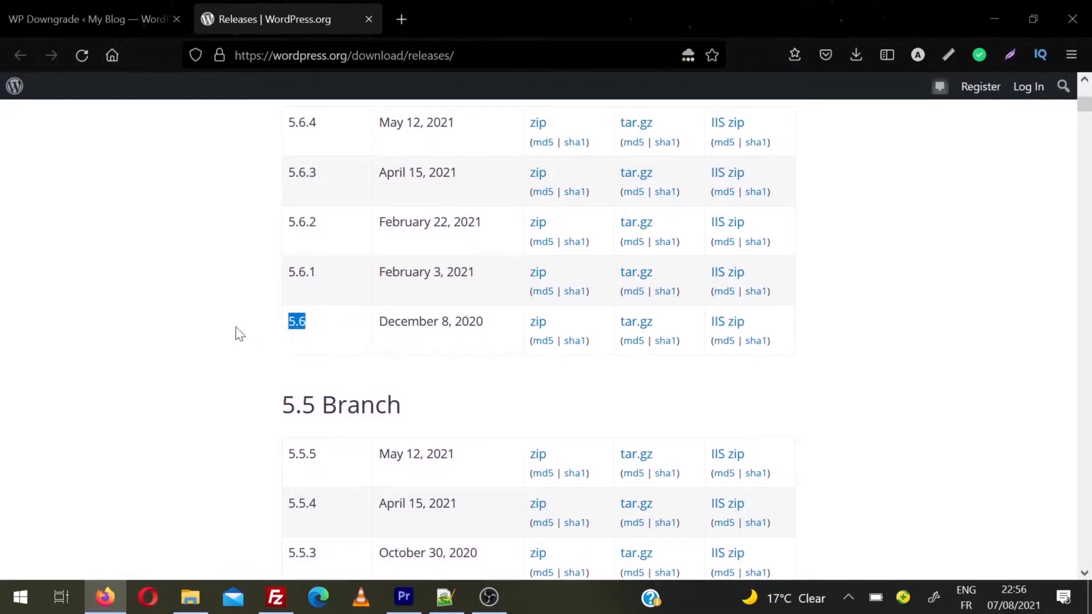
pyautogui.moveTo(190, 338)
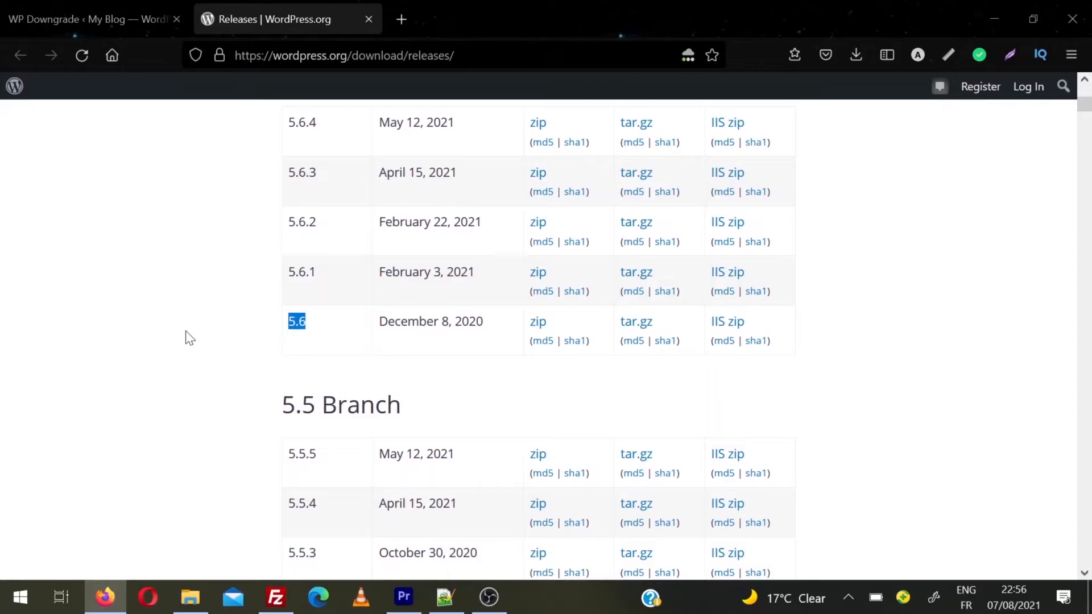
pyautogui.click(91, 19)
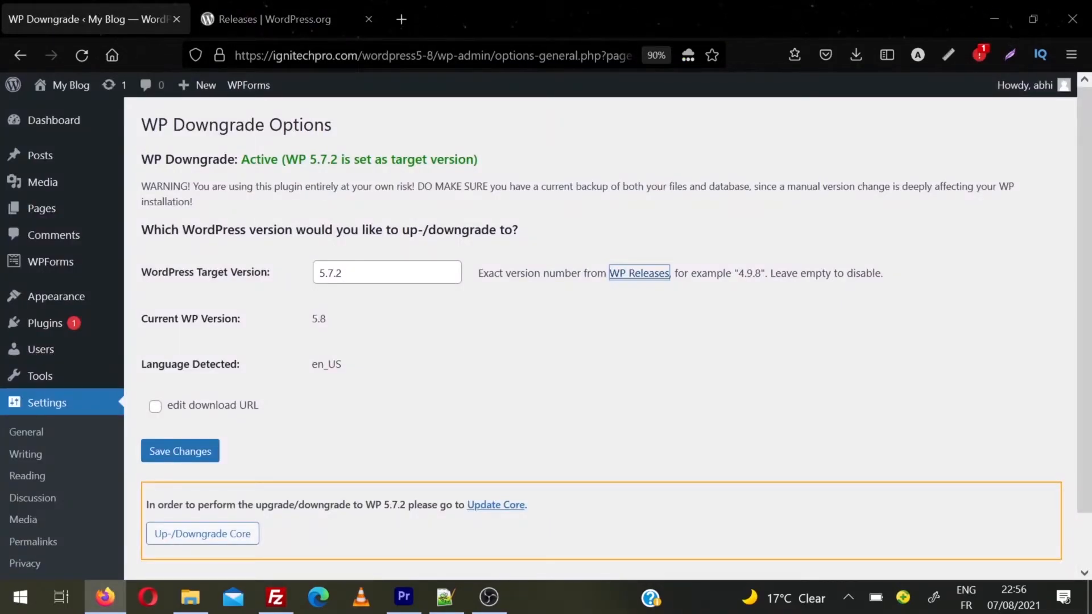
pyautogui.moveTo(256, 366)
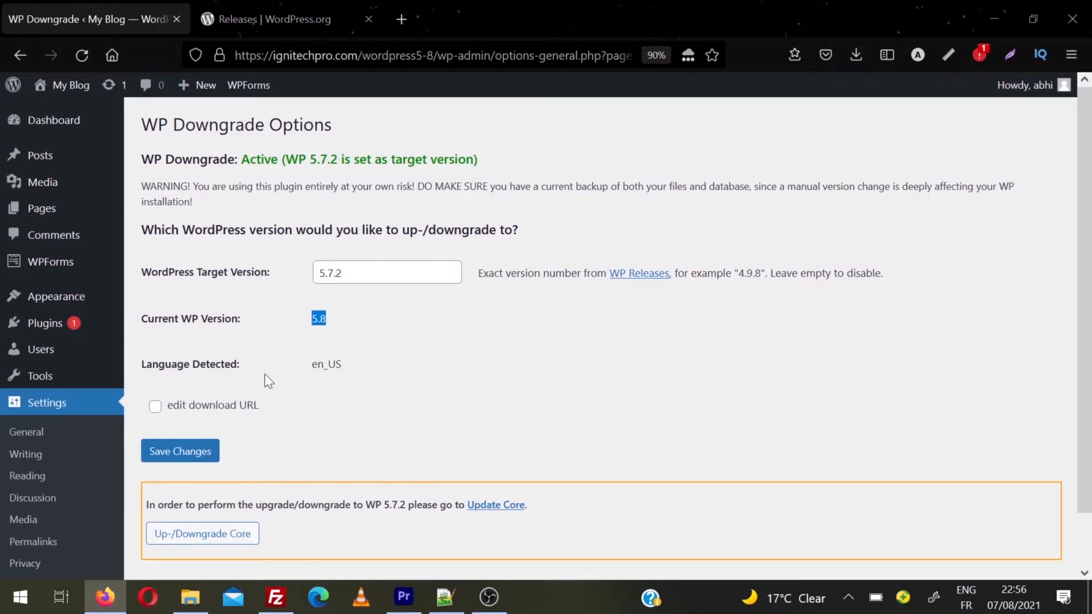
# Save the WP Downgrade settings with 5.7.2 as the target while the site is on 5.8.
pyautogui.click(179, 450)
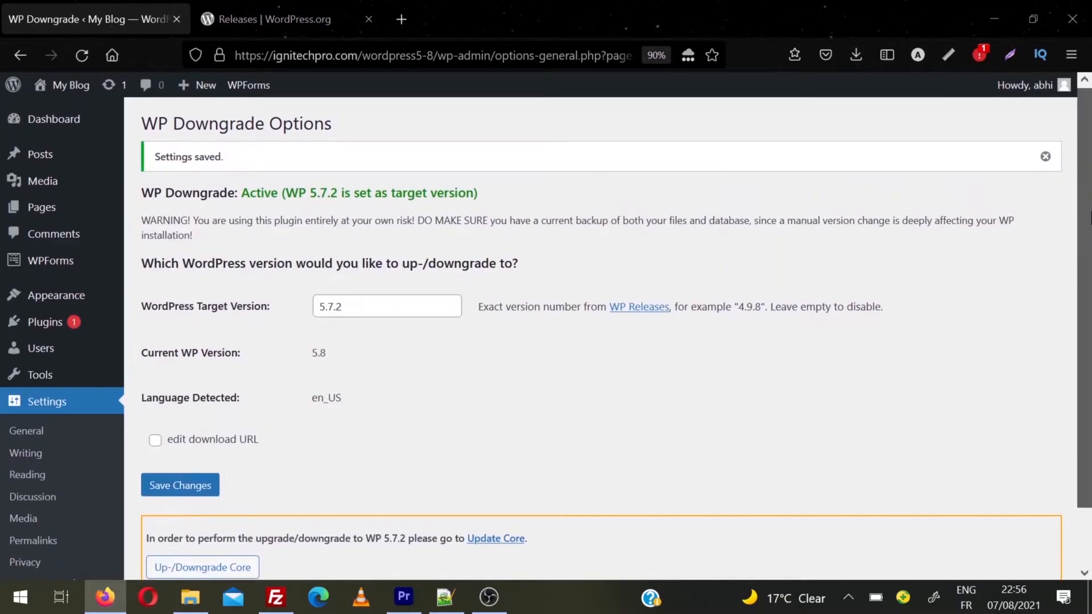
pyautogui.scroll(-3)
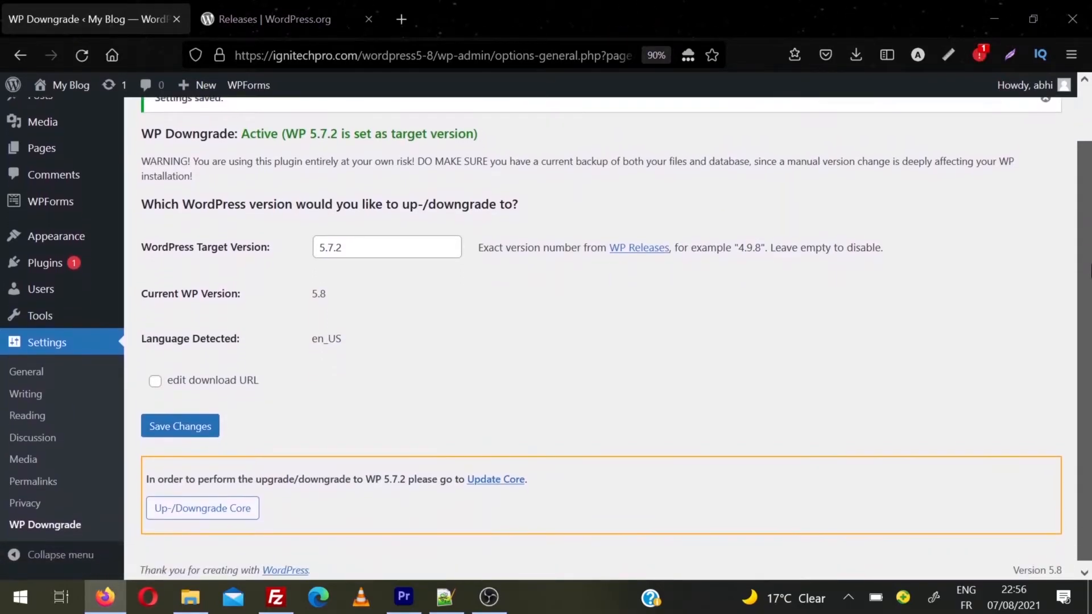
pyautogui.moveTo(531, 466)
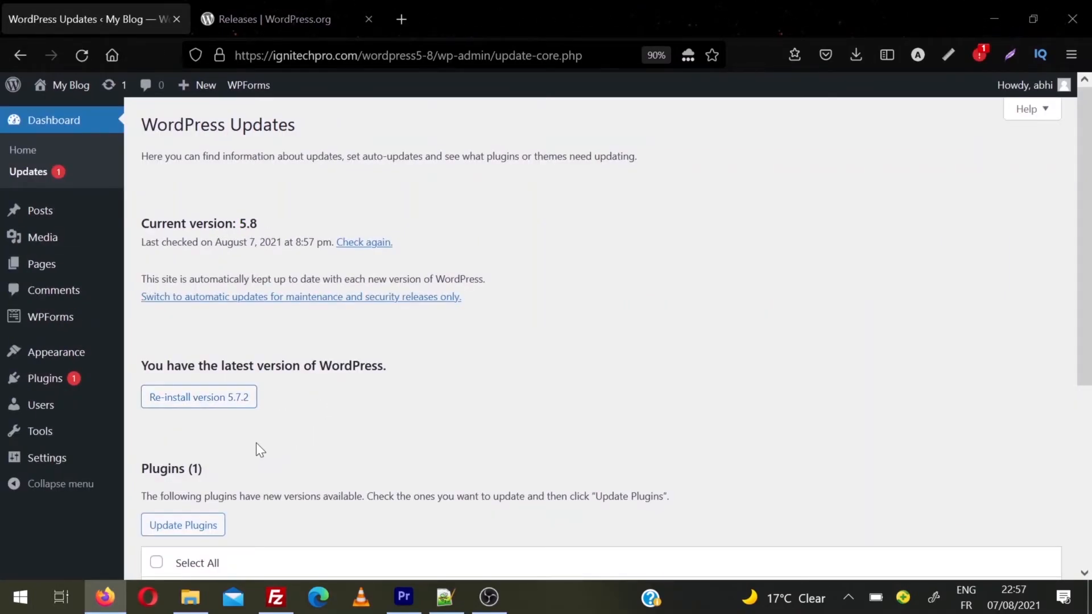
pyautogui.moveTo(230, 430)
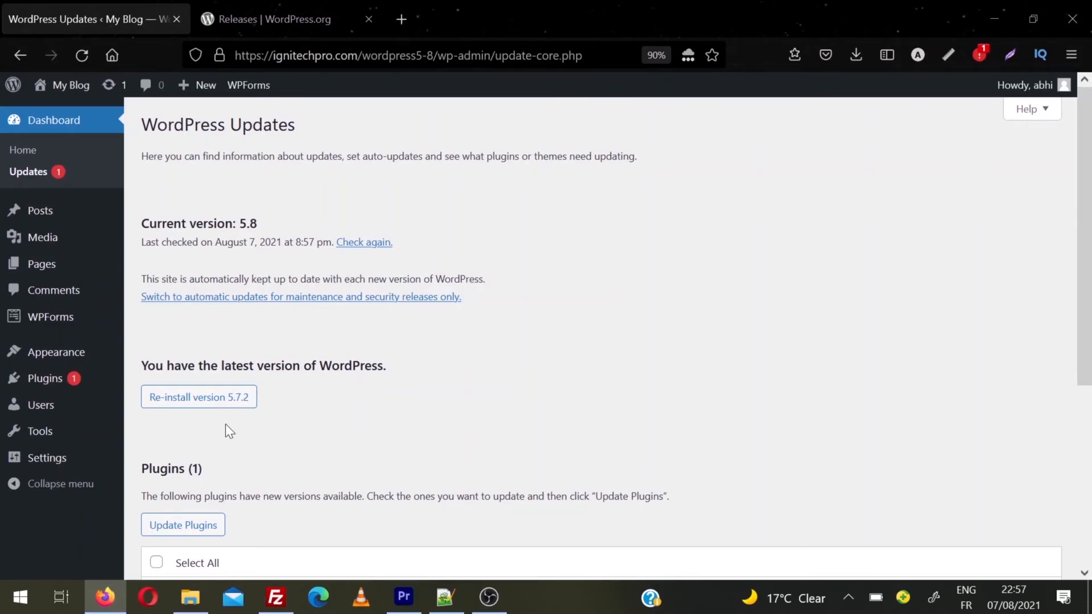
pyautogui.moveTo(221, 416)
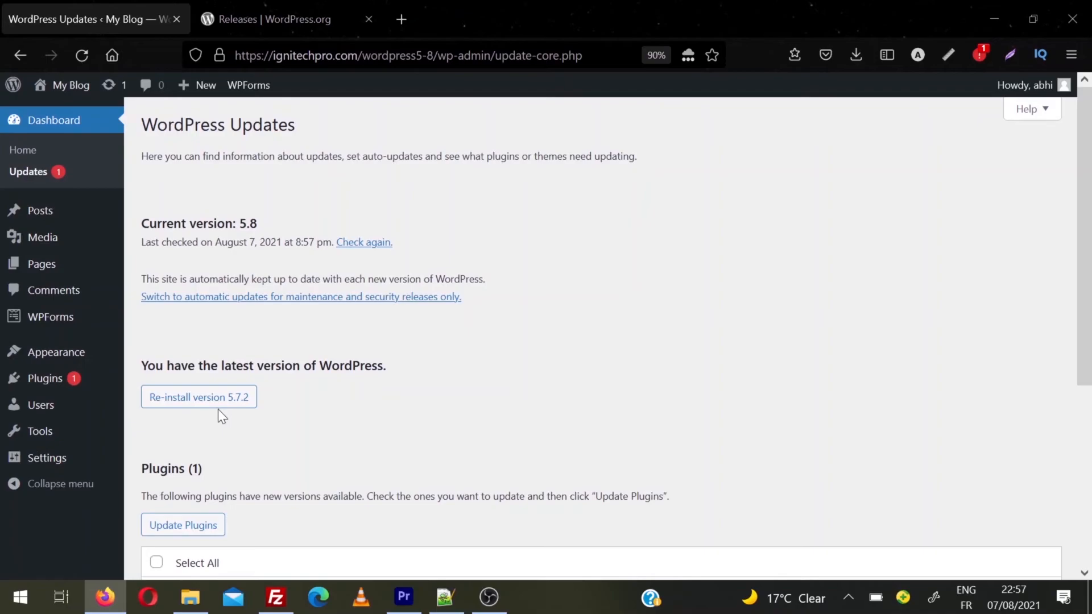
# Re-install WordPress at version 5.7.2 from the Updates page.
pyautogui.click(197, 397)
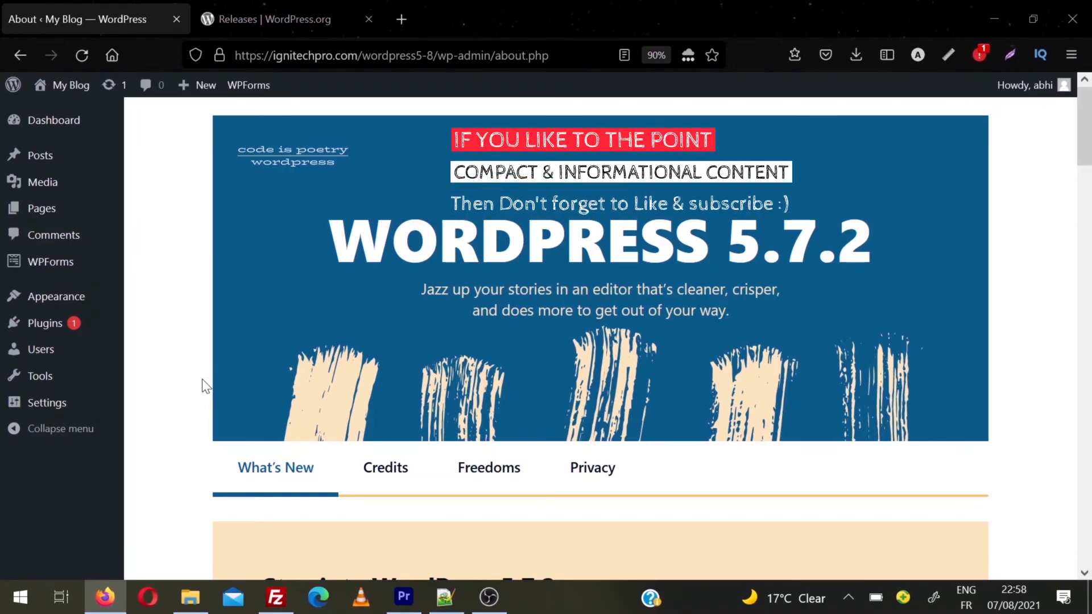
# View the About page confirming the site now runs WordPress 5.7.2.
pyautogui.click(903, 146)
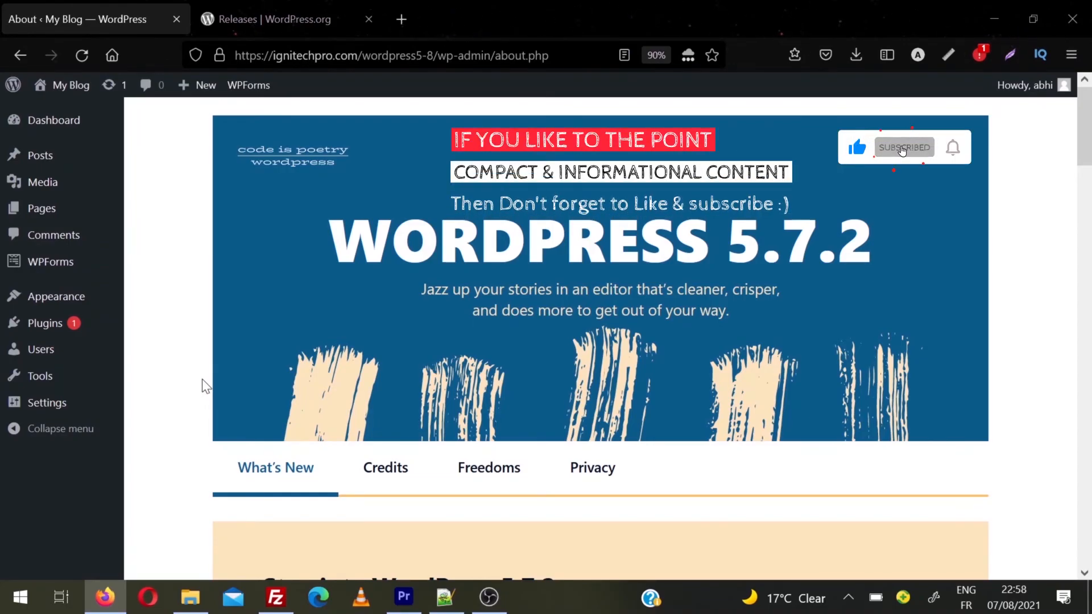